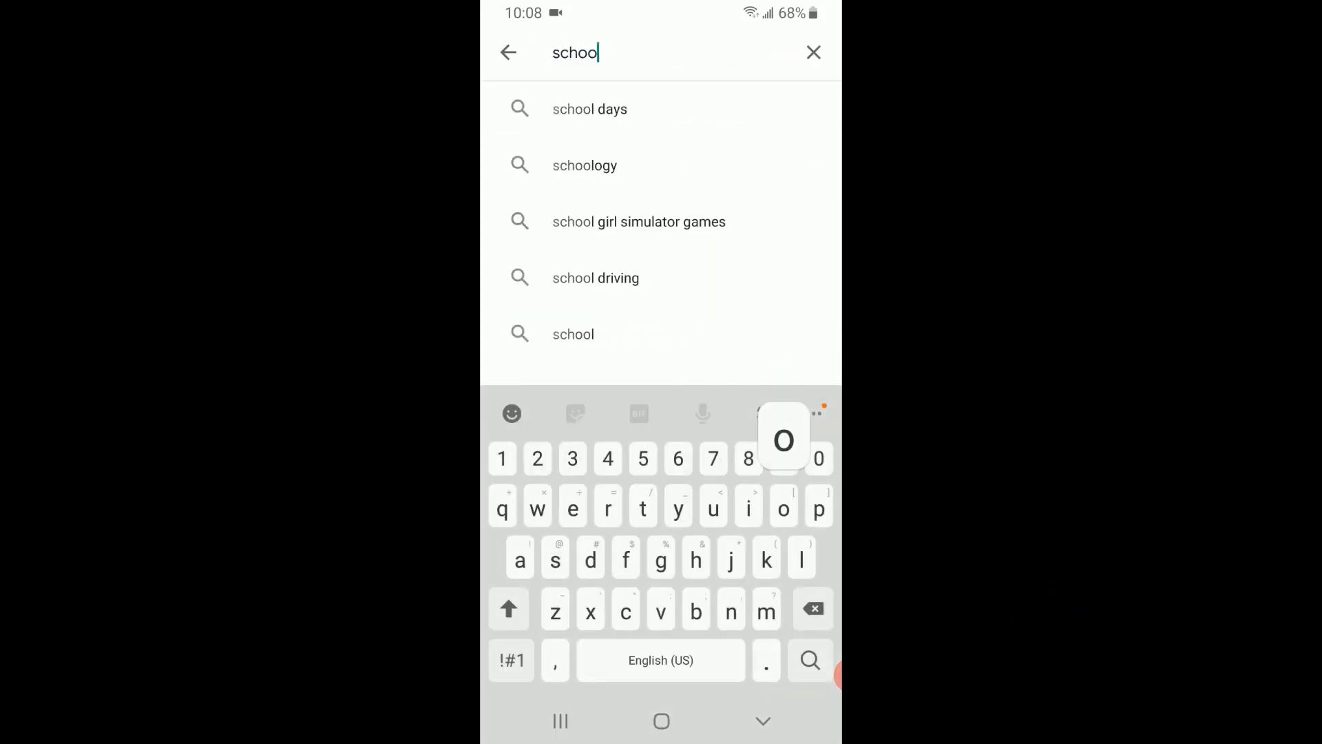
Find Schoology in the Play Store search and install it from its store page
text(logy)
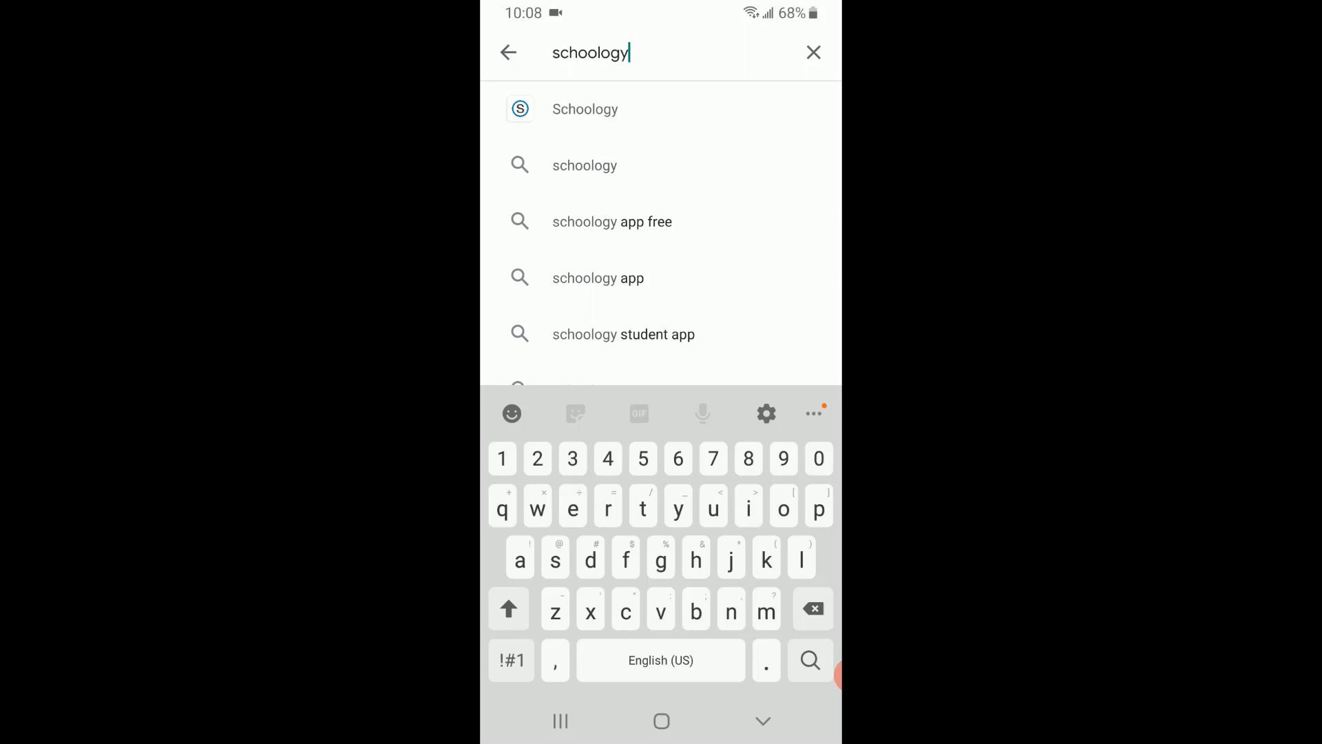
click(585, 109)
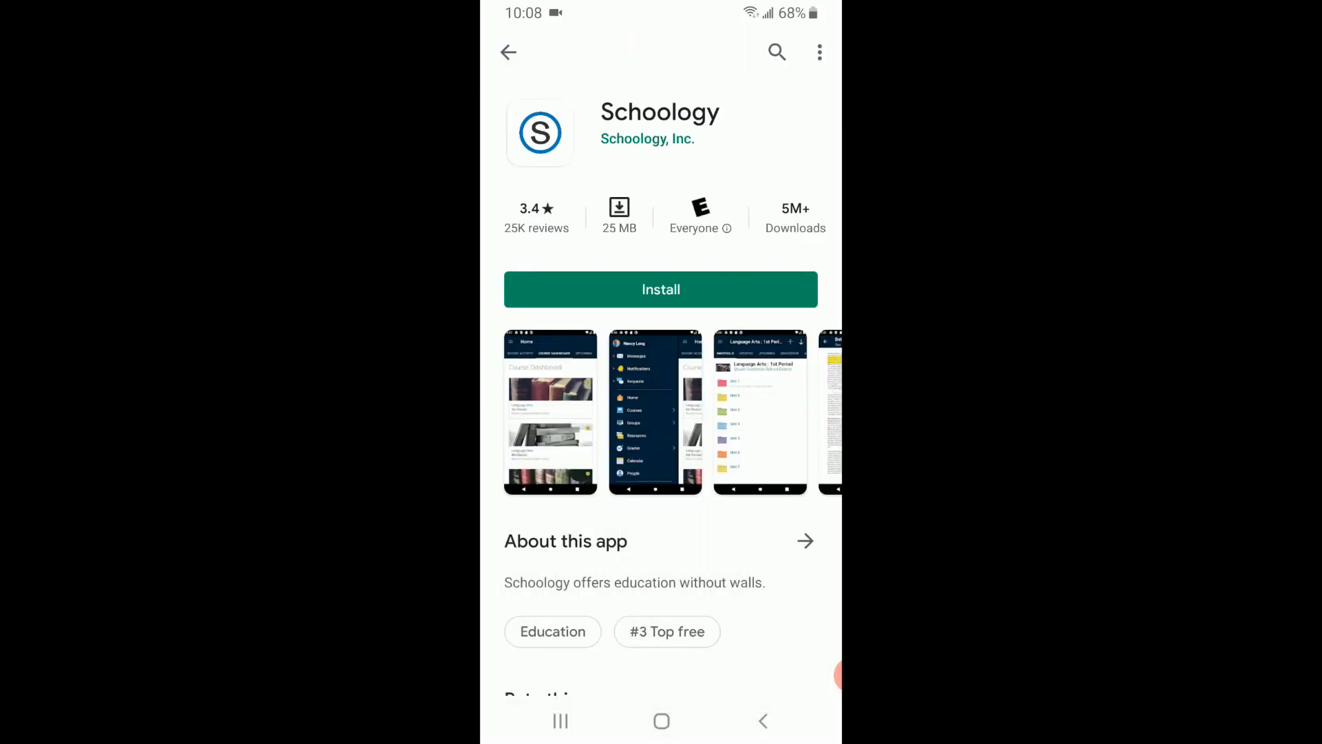
click(661, 289)
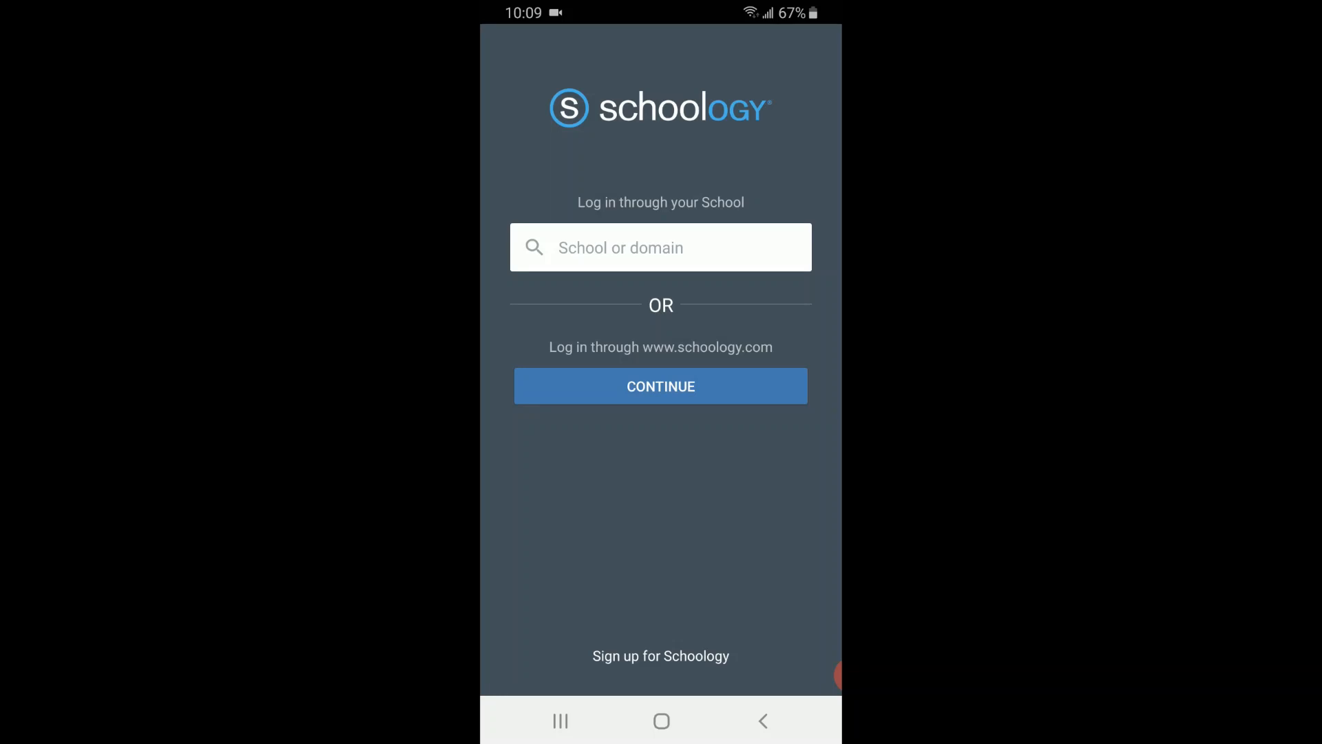
Start a student sign-up, enter the instructor's access code and continue to the registration form
click(661, 656)
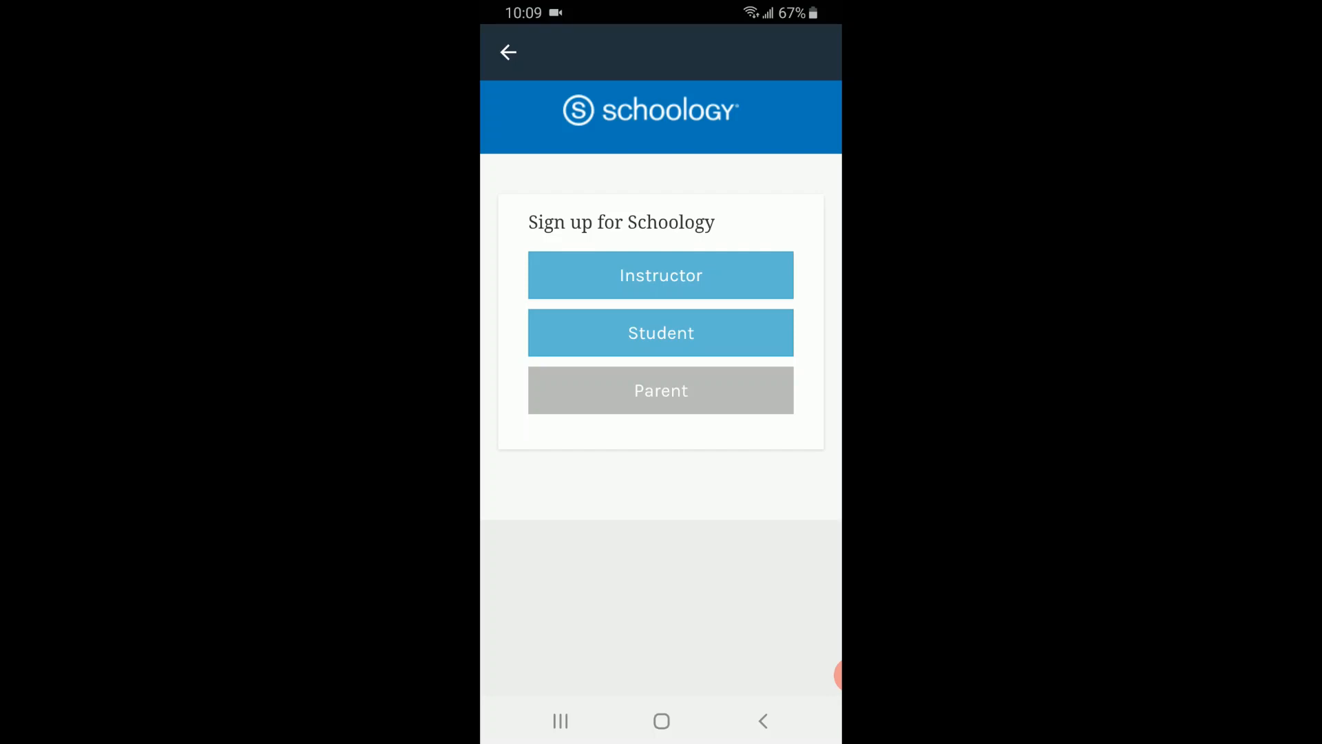
click(660, 332)
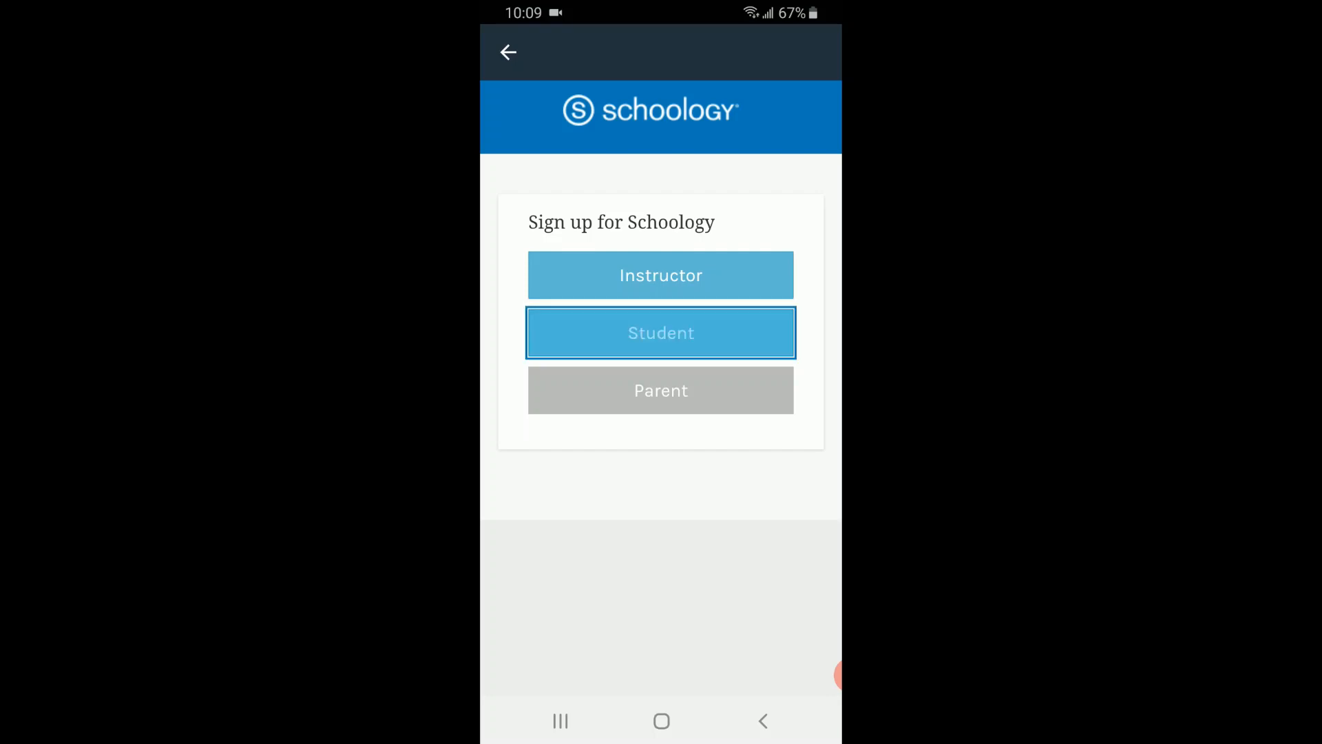
click(659, 332)
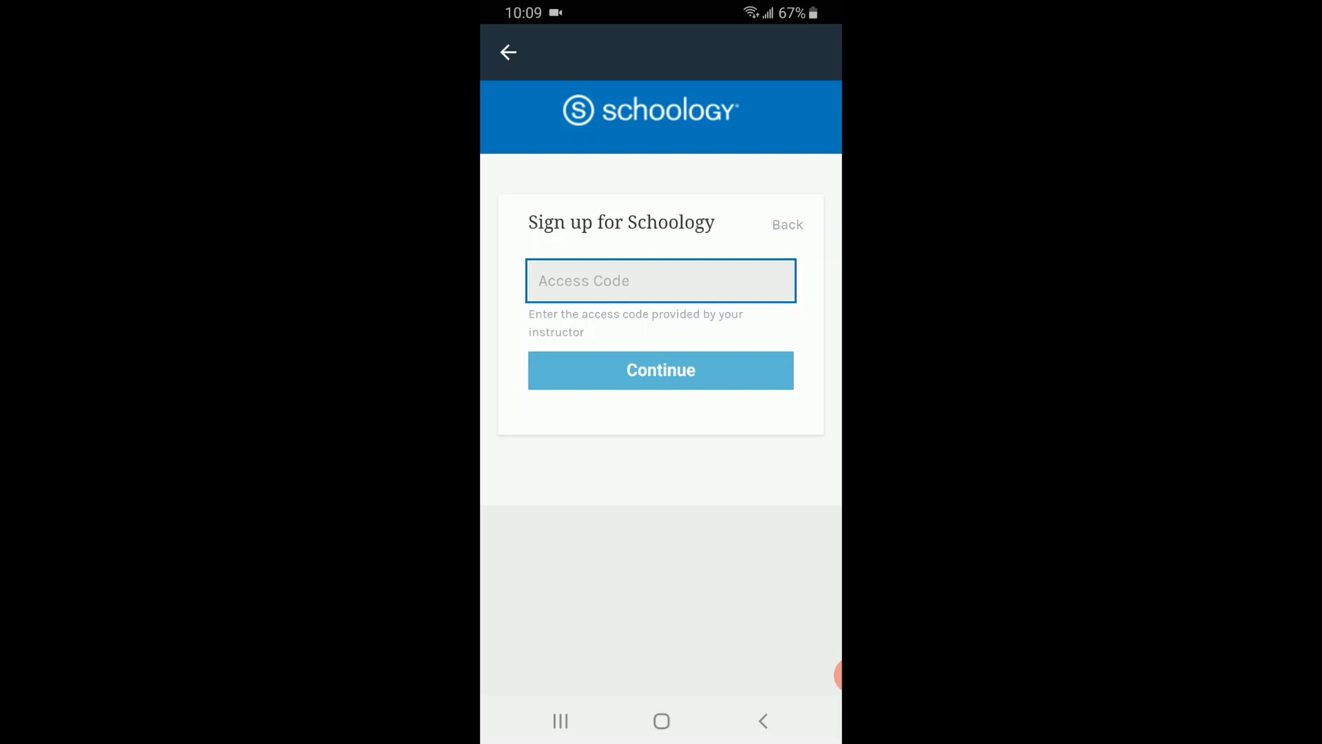
click(660, 281)
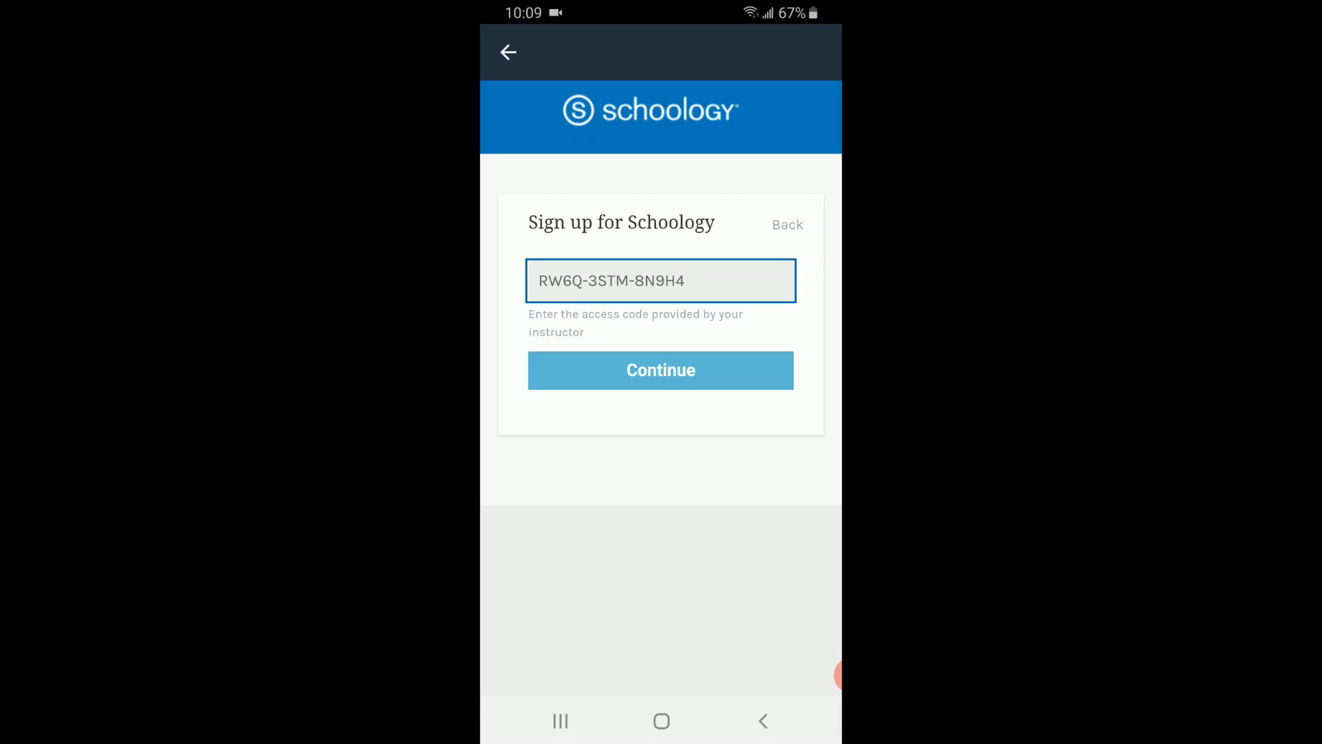
click(660, 280)
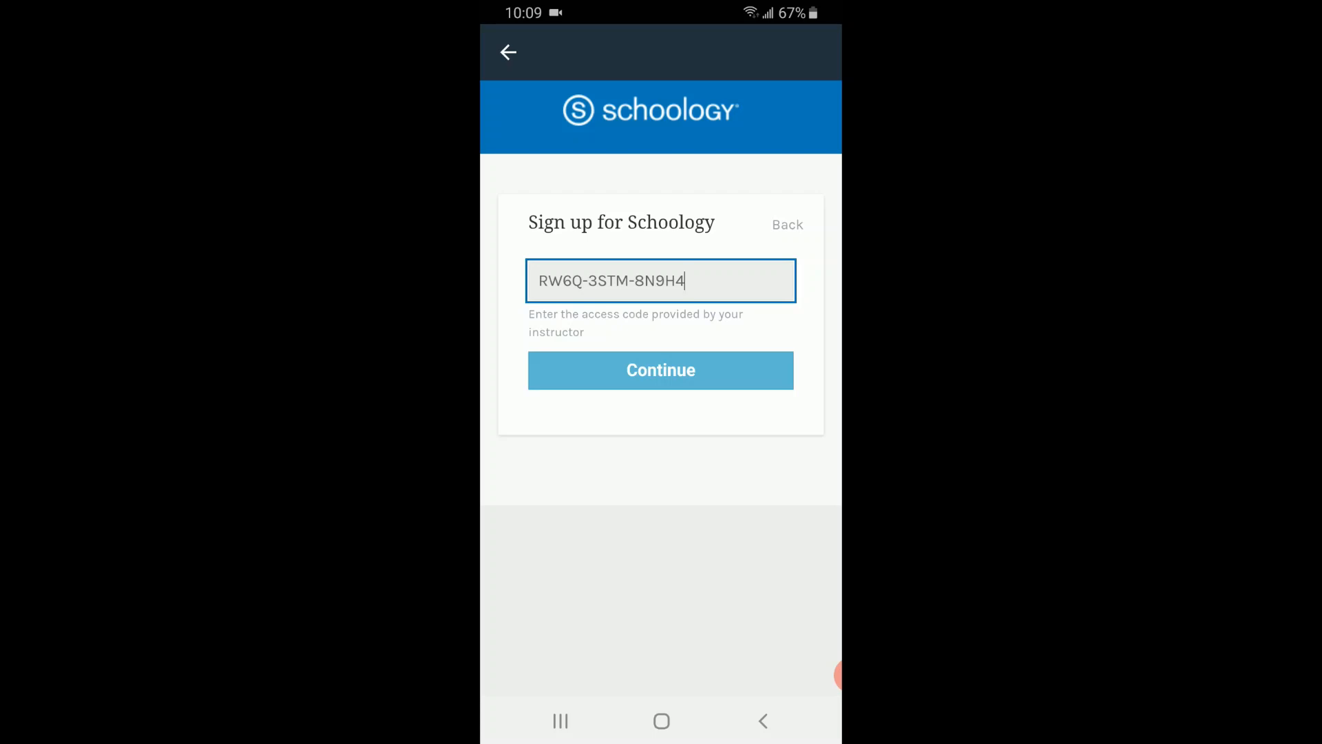
click(660, 369)
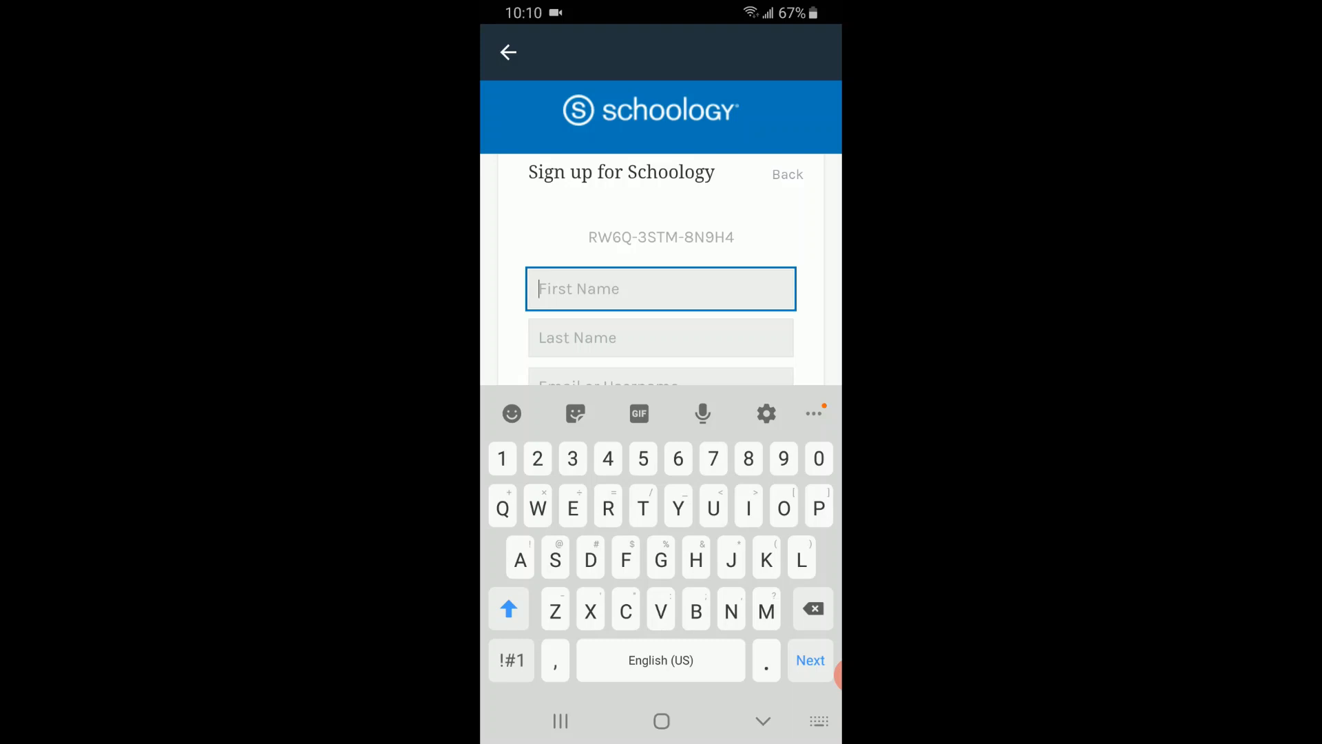
Fill in the student's first name, last name and gmail.com e-mail address, then move to the password field
text(Jam)
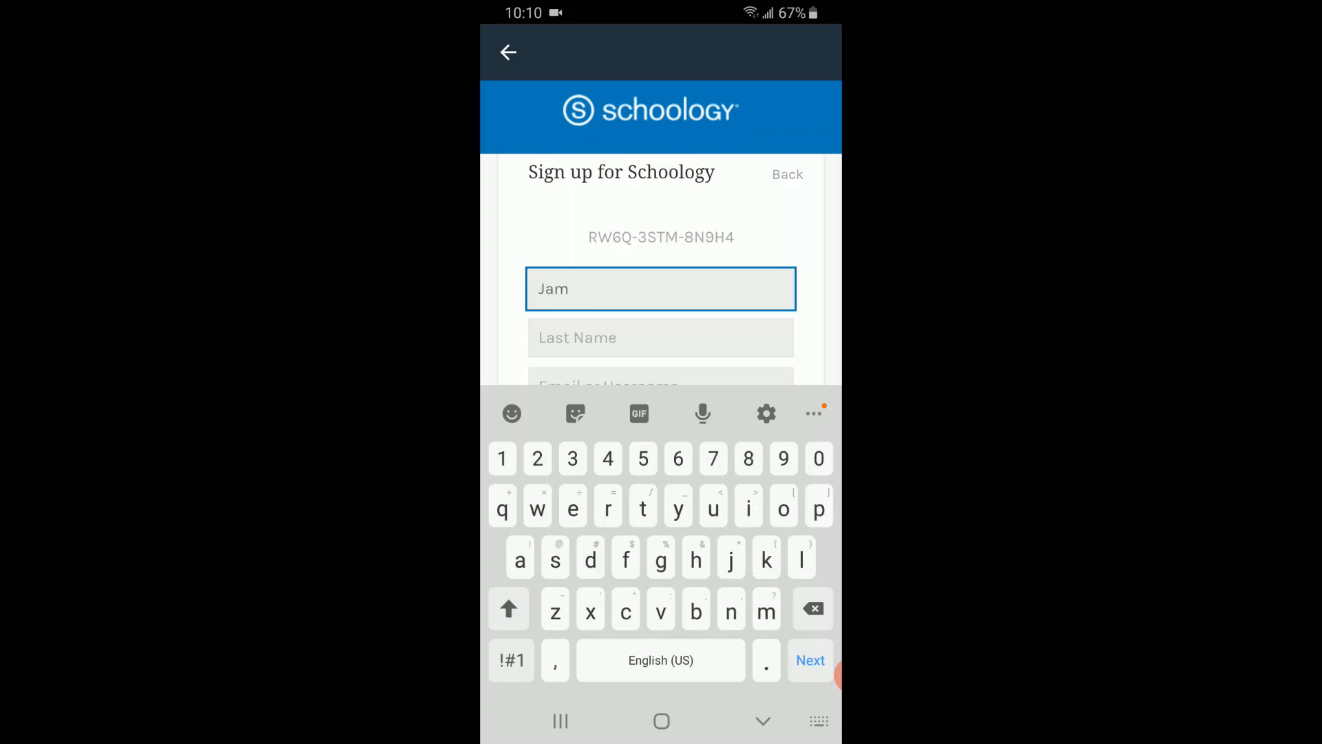
text(Technology)
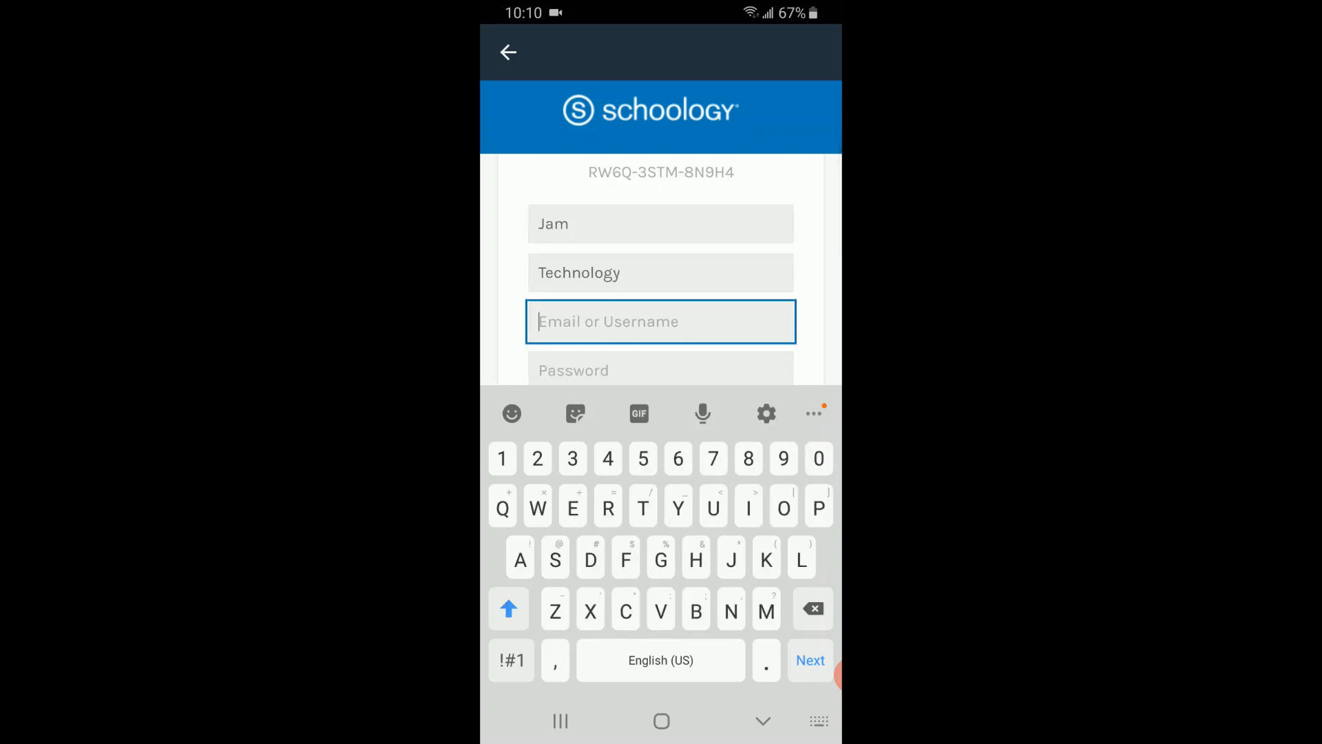
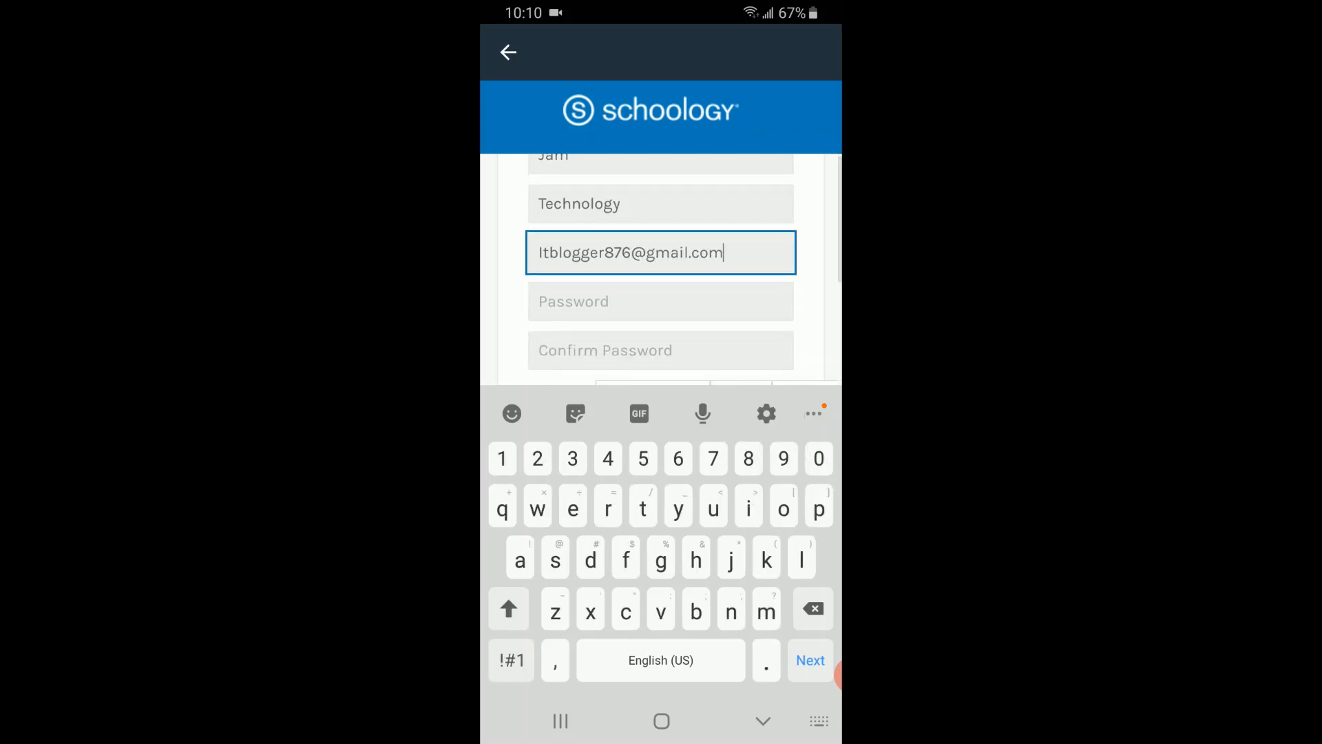
click(660, 301)
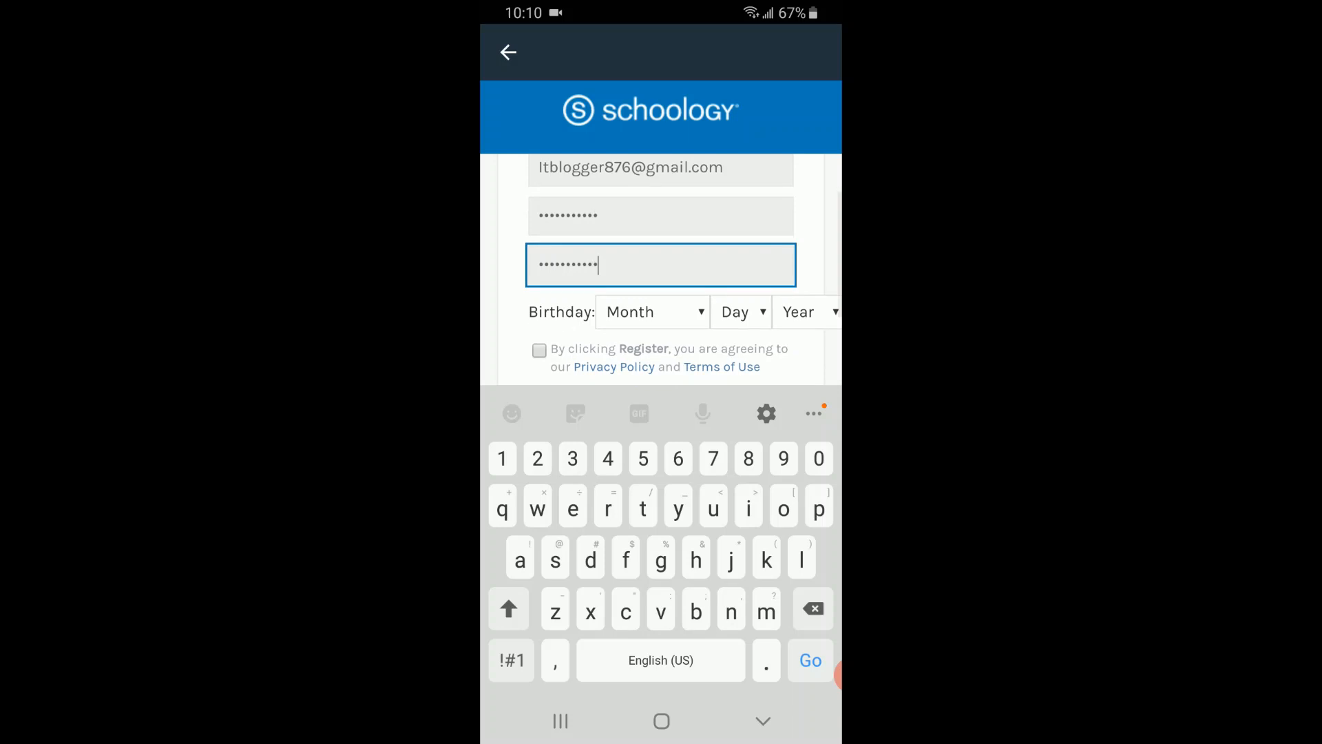
Set the birthday to 10 November 2005 using the month, day and year dropdowns
click(651, 312)
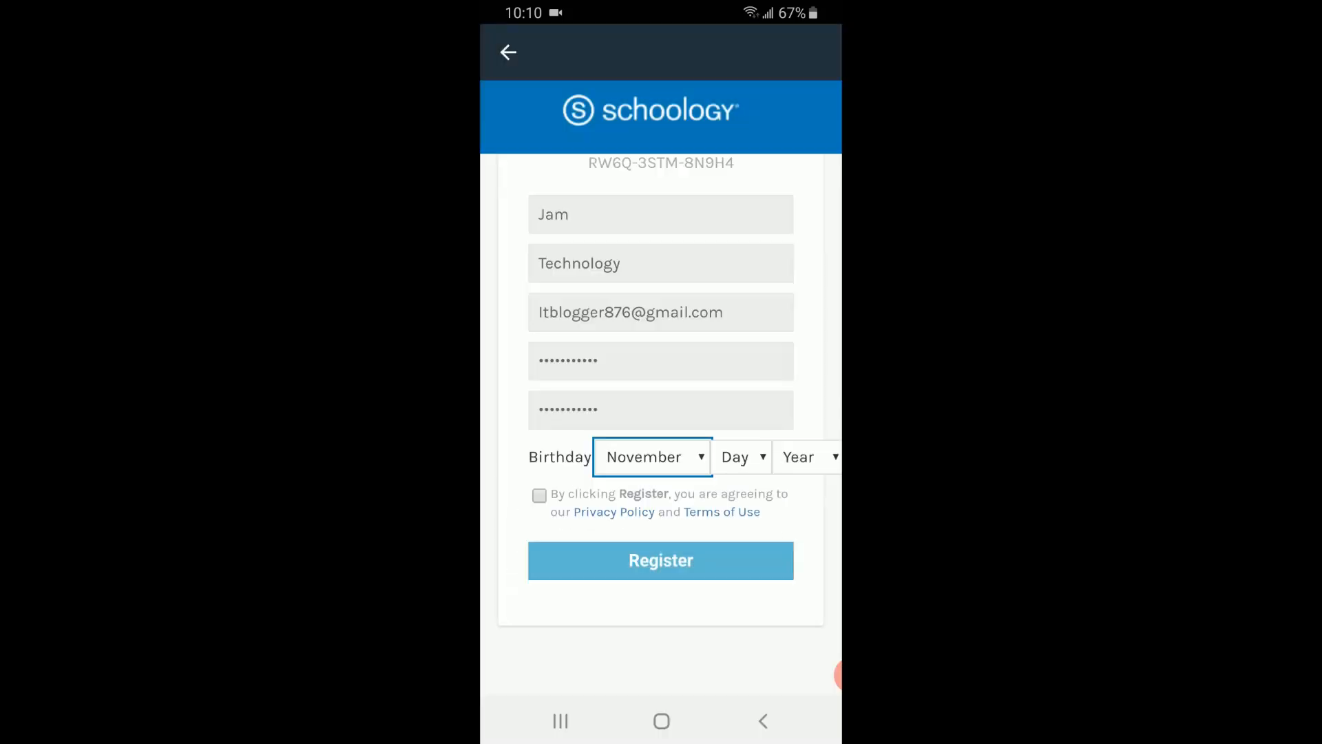
click(741, 455)
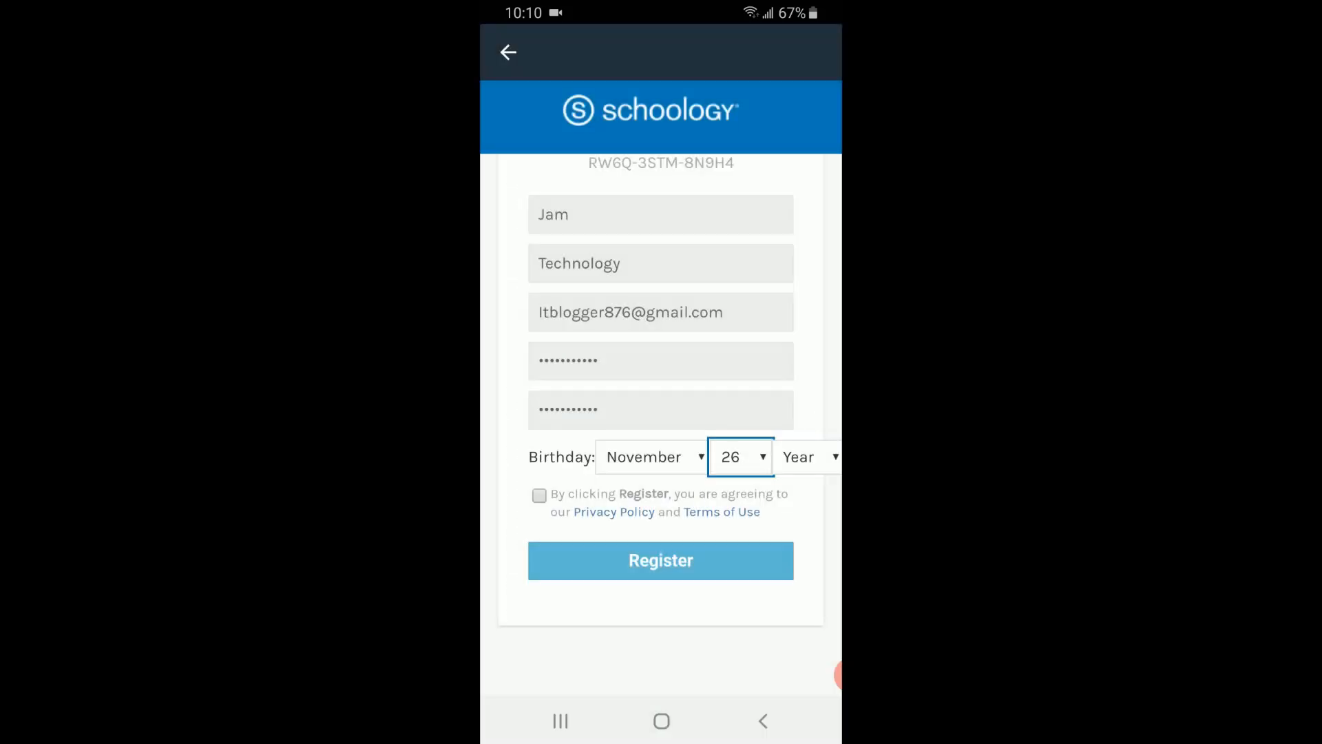
click(738, 456)
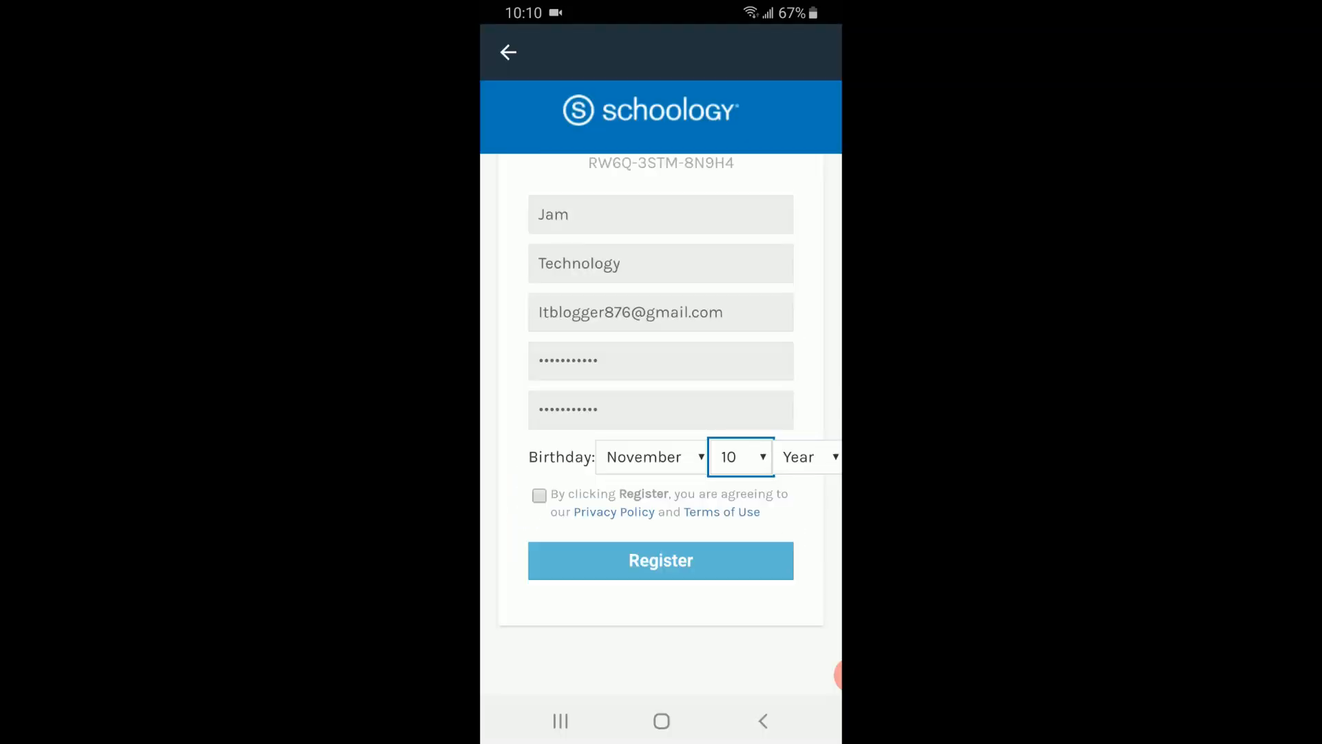
click(807, 456)
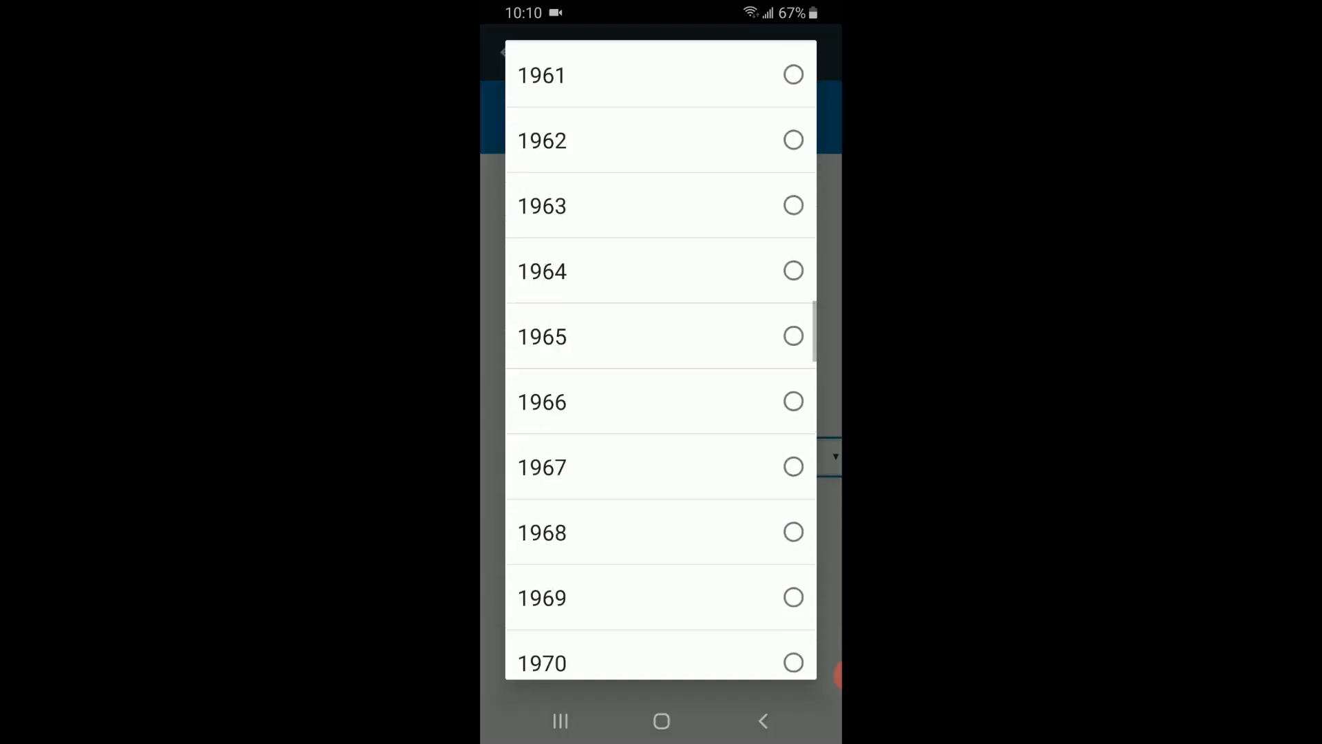
scroll(down, 3)
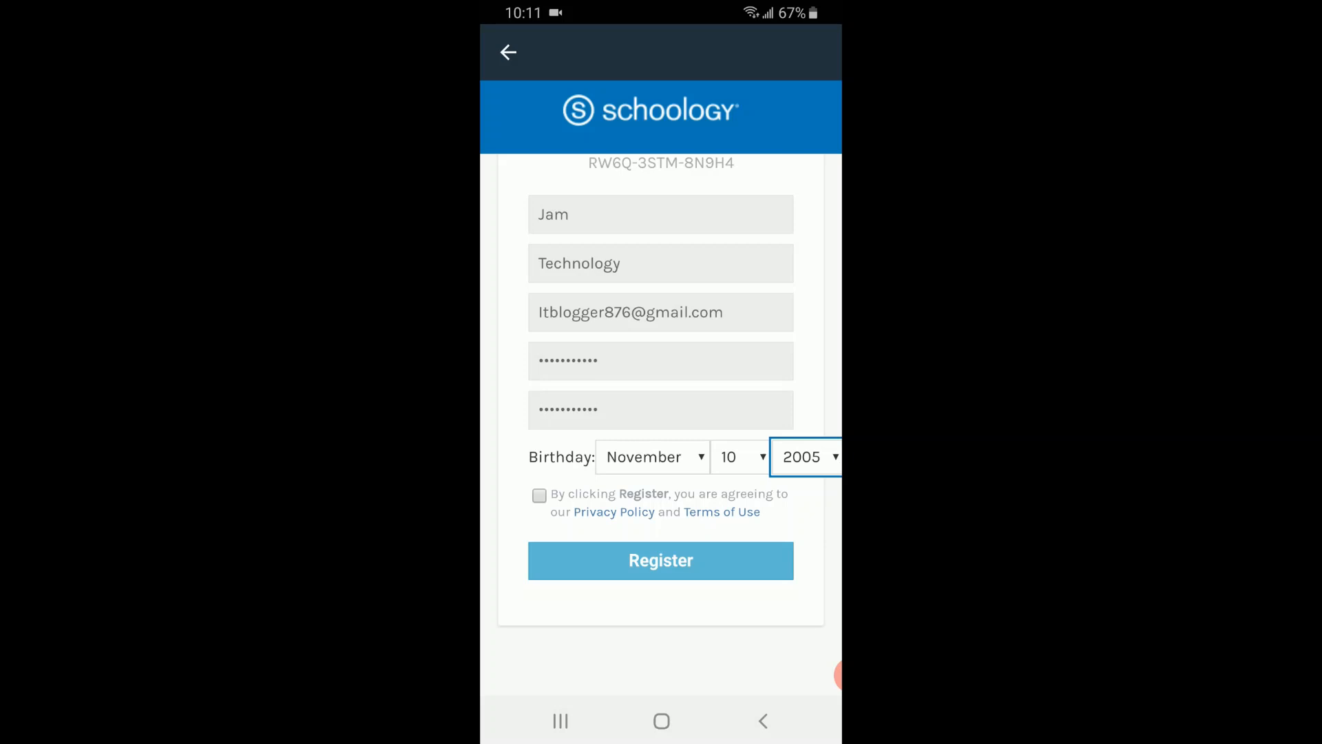
Accept the privacy policy and terms and submit the registration
click(538, 494)
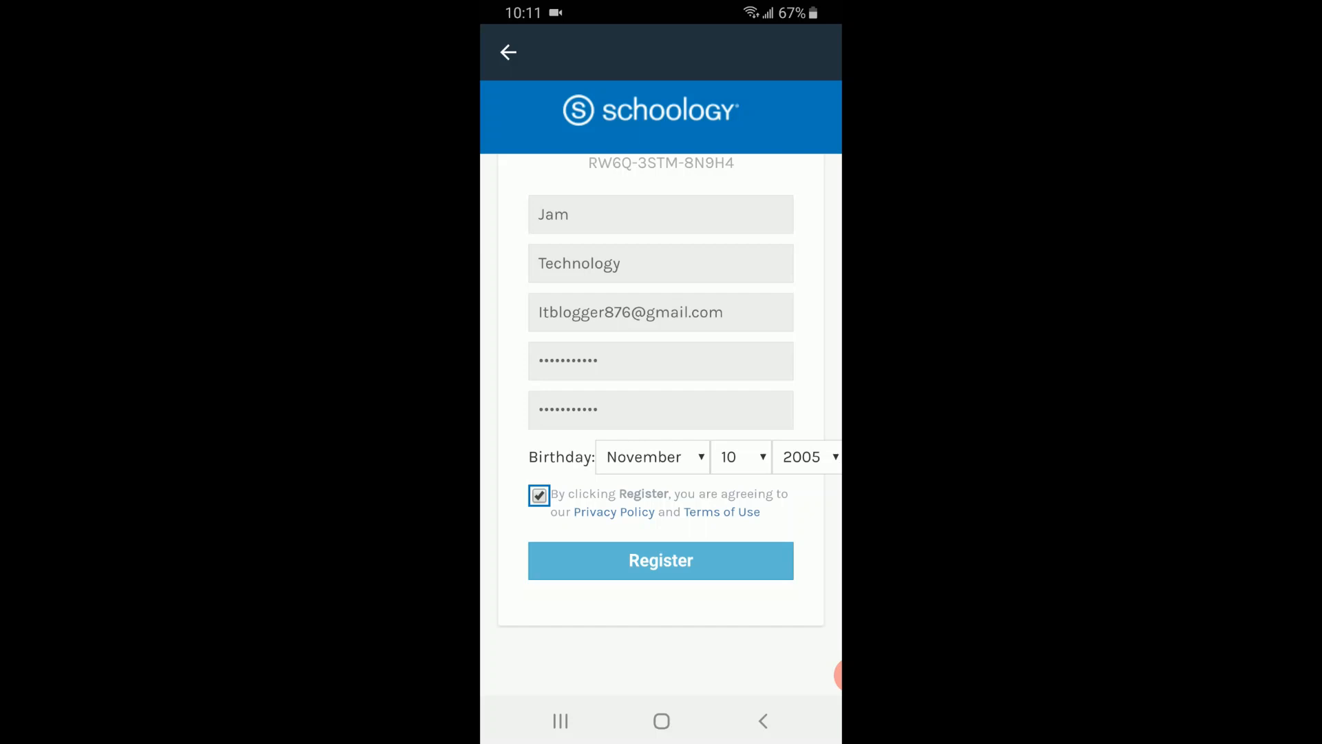
click(660, 560)
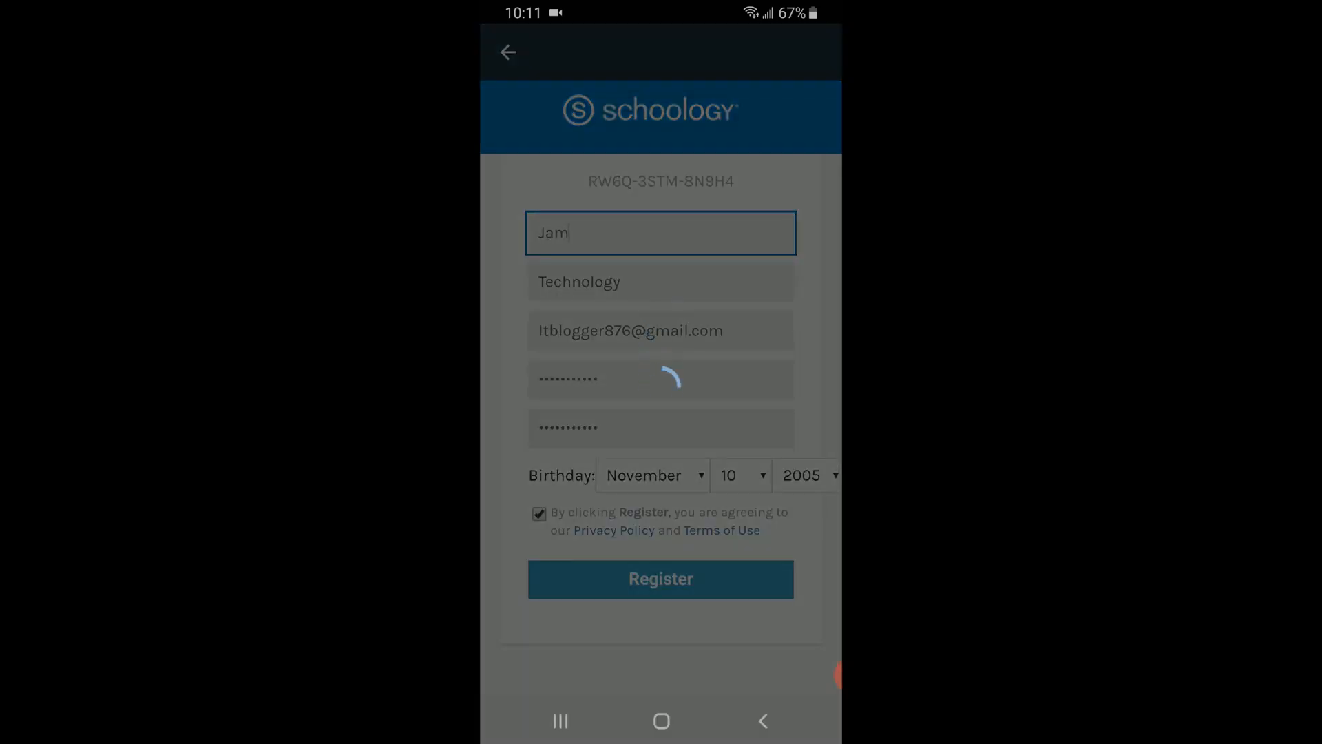
click(659, 579)
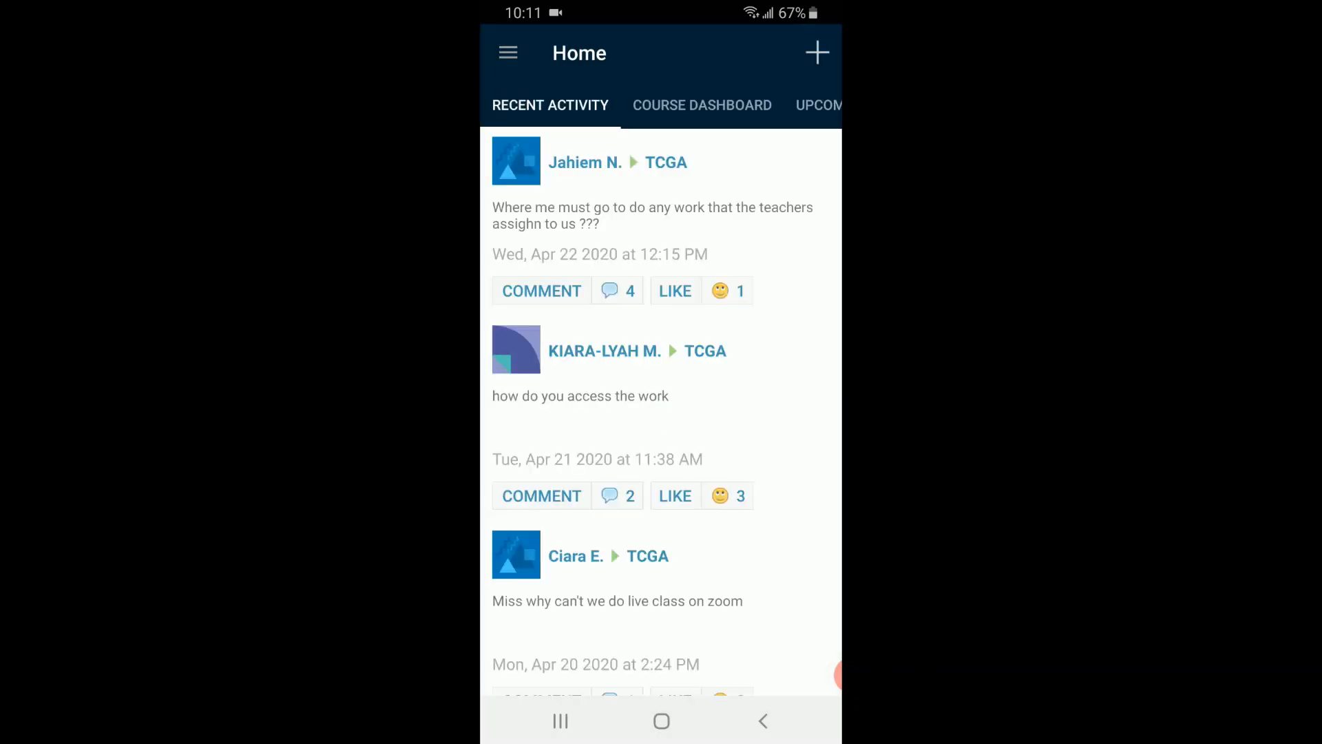
Leave the home feed and go to the Resources area via the side menu
scroll(down, 3)
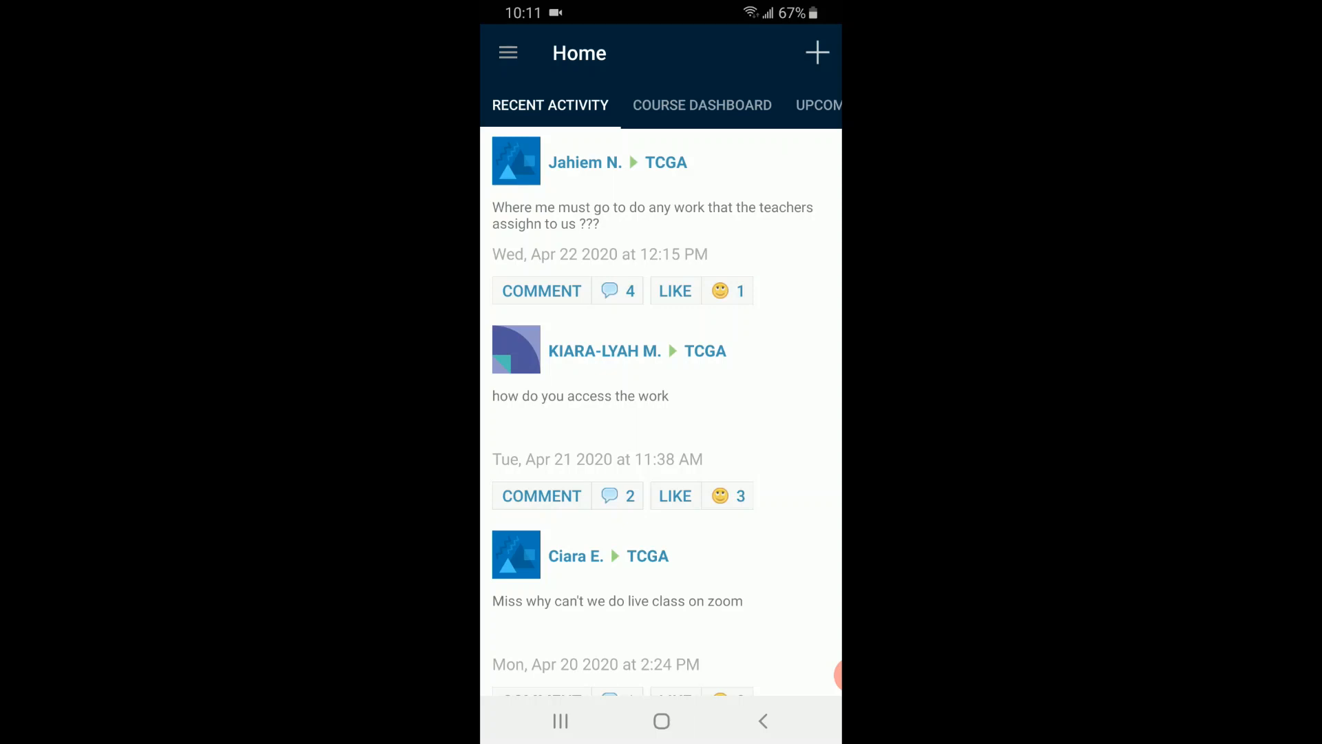
click(508, 52)
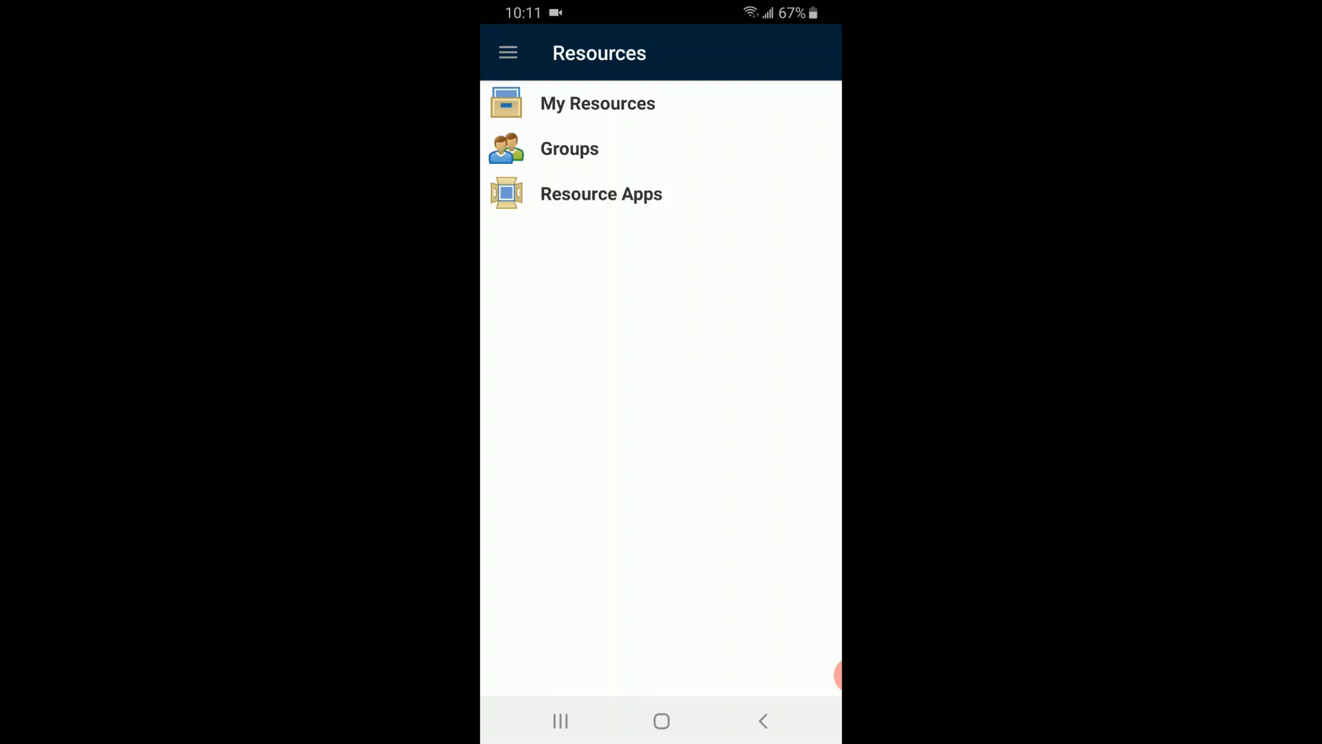
Expand Groups, open the TCGA group's resources and view the Grade 7 Subjects folder
click(569, 149)
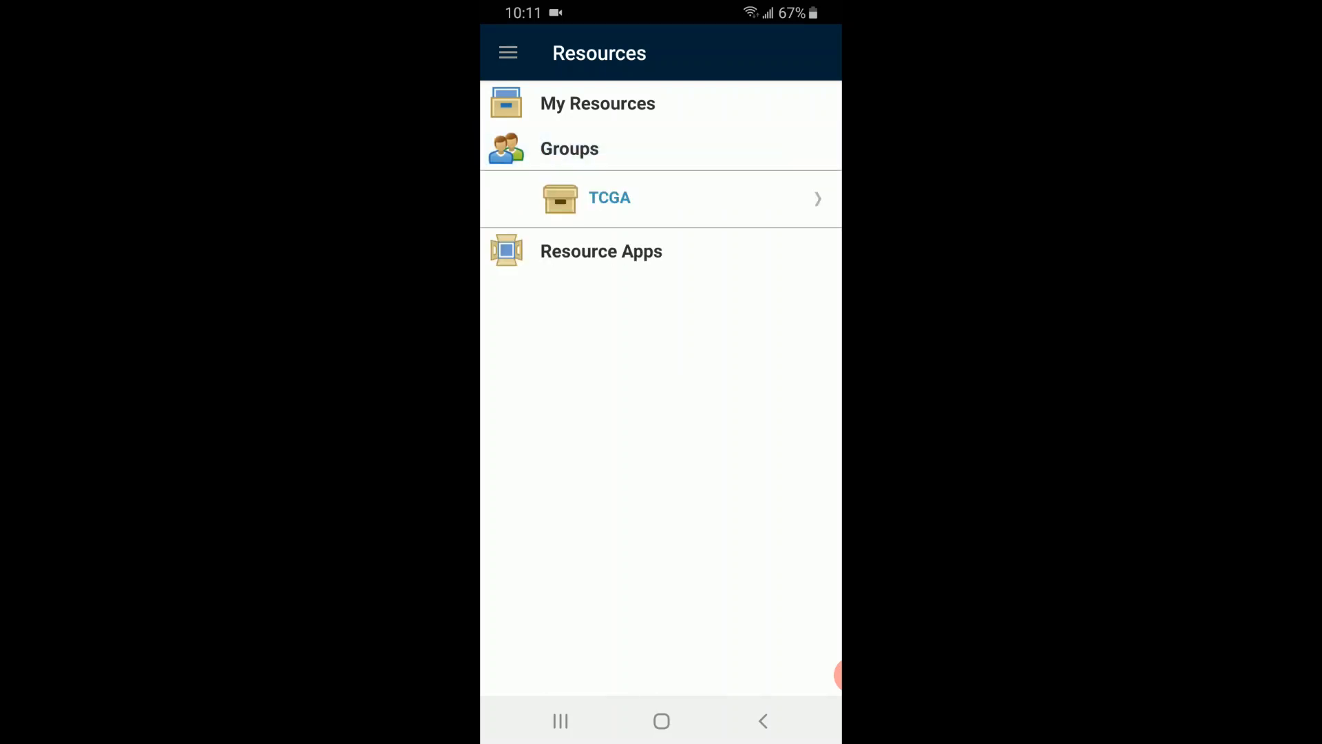
click(609, 196)
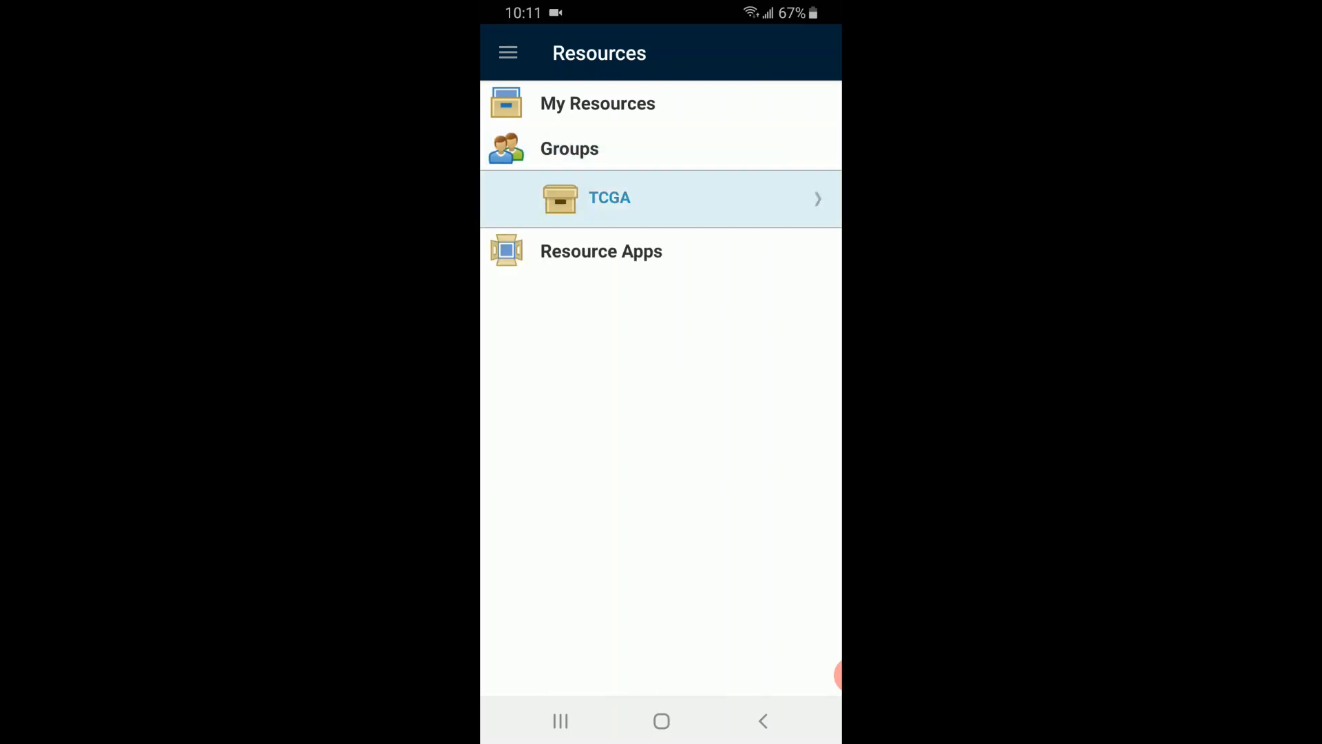
click(609, 197)
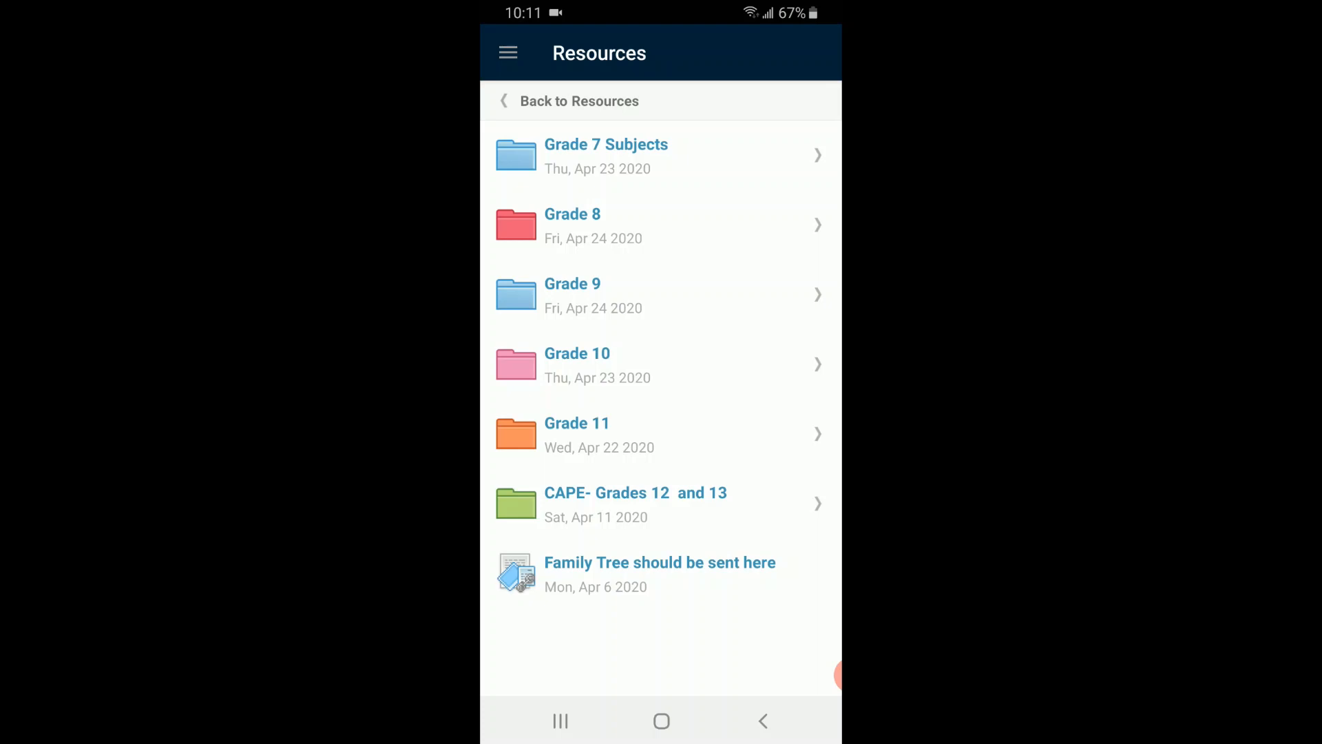
click(606, 156)
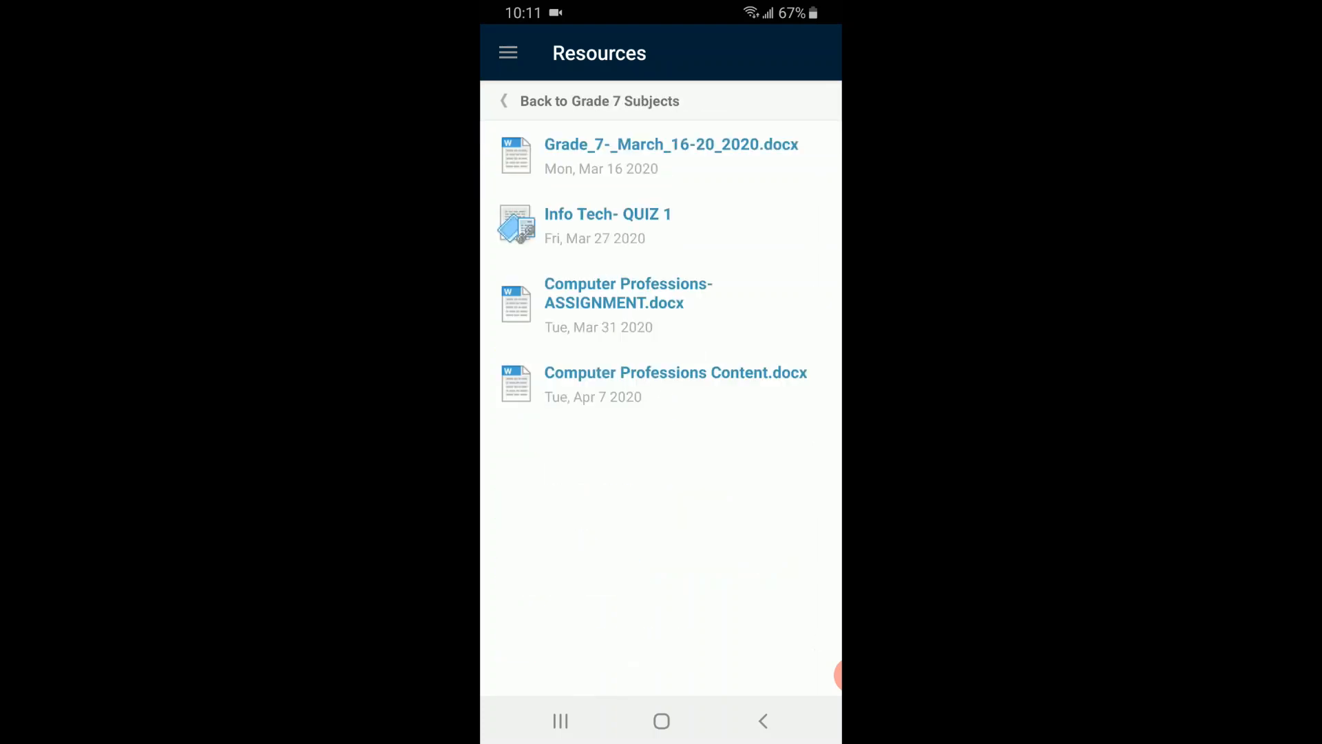
Dismiss the side menu and go back up to the TCGA grade folder list
click(508, 52)
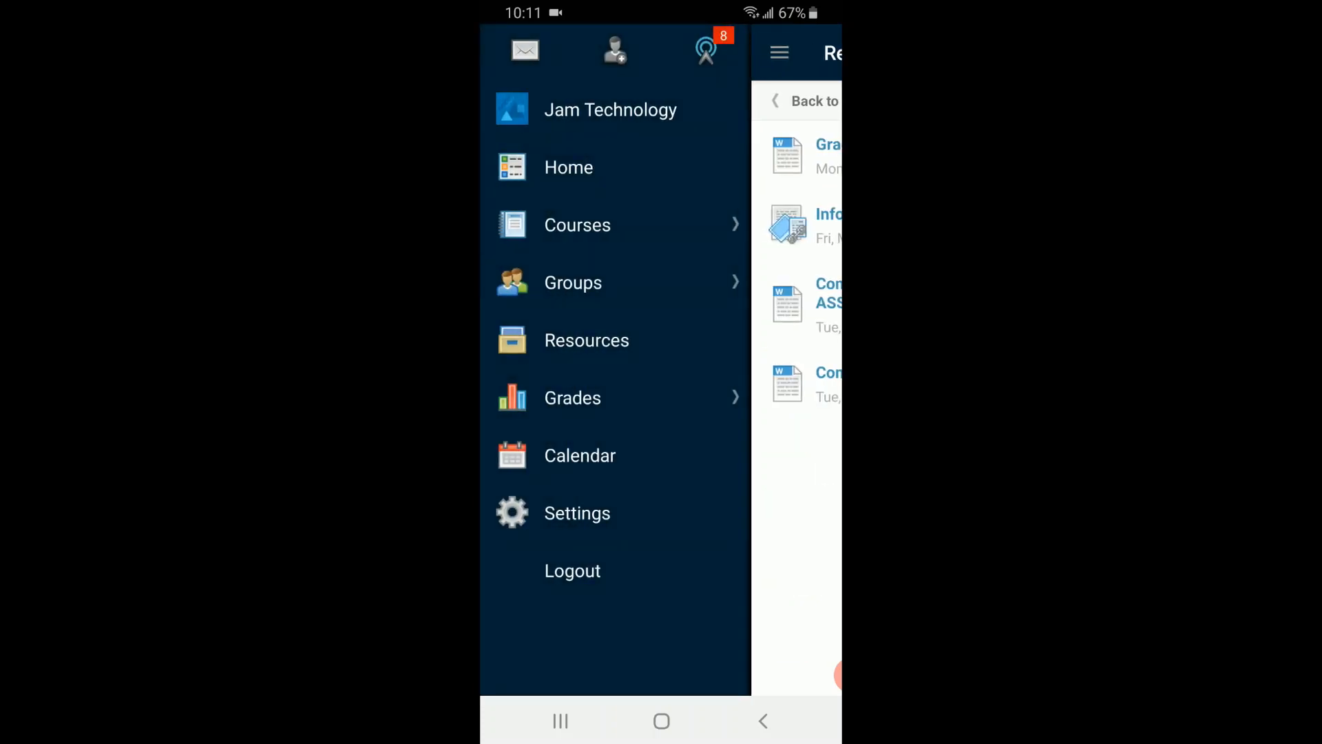
click(779, 53)
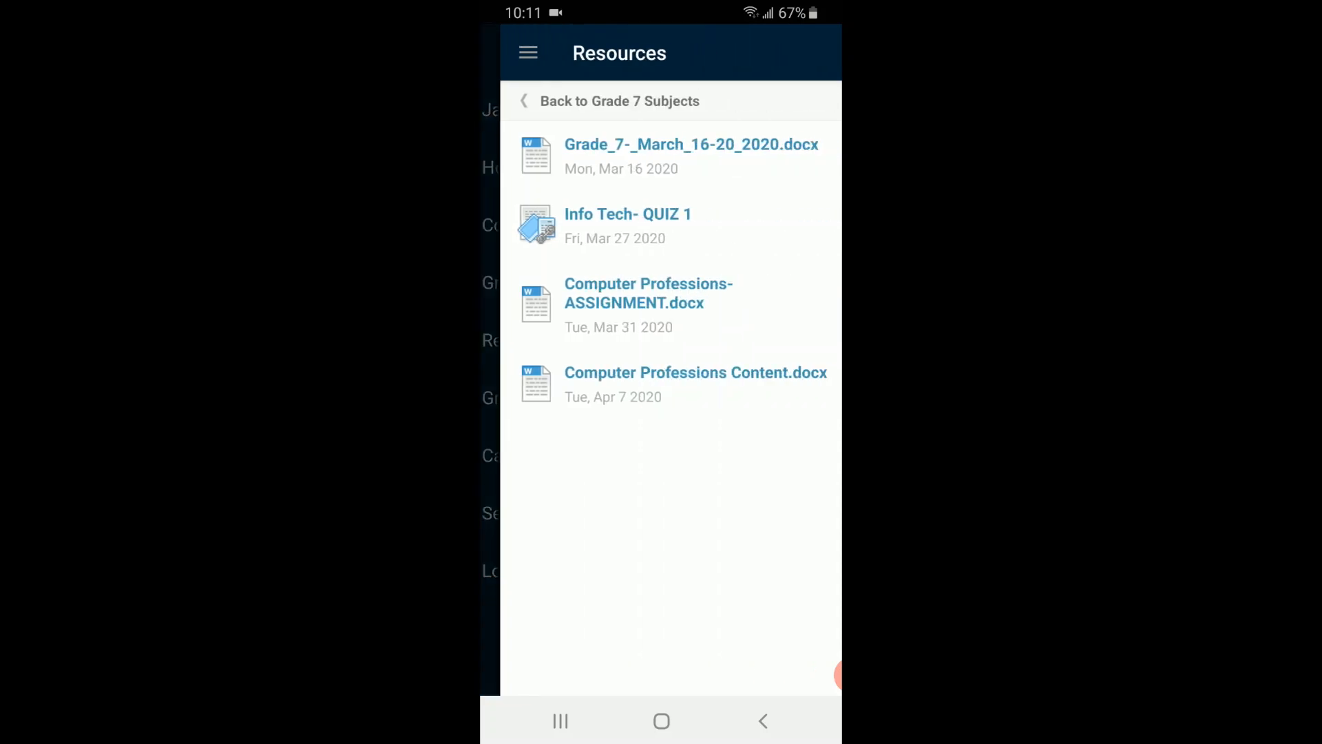
click(528, 52)
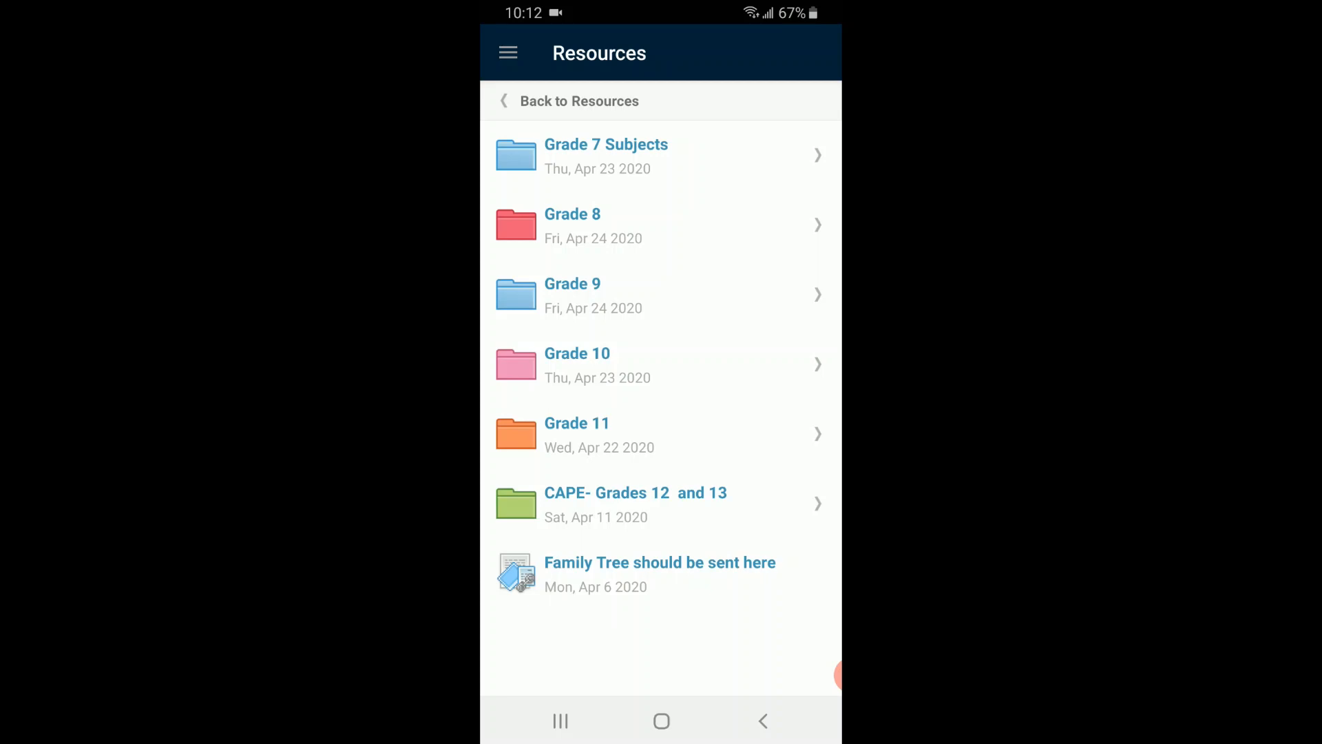
Return to the top-level Resources list from the side menu
click(508, 52)
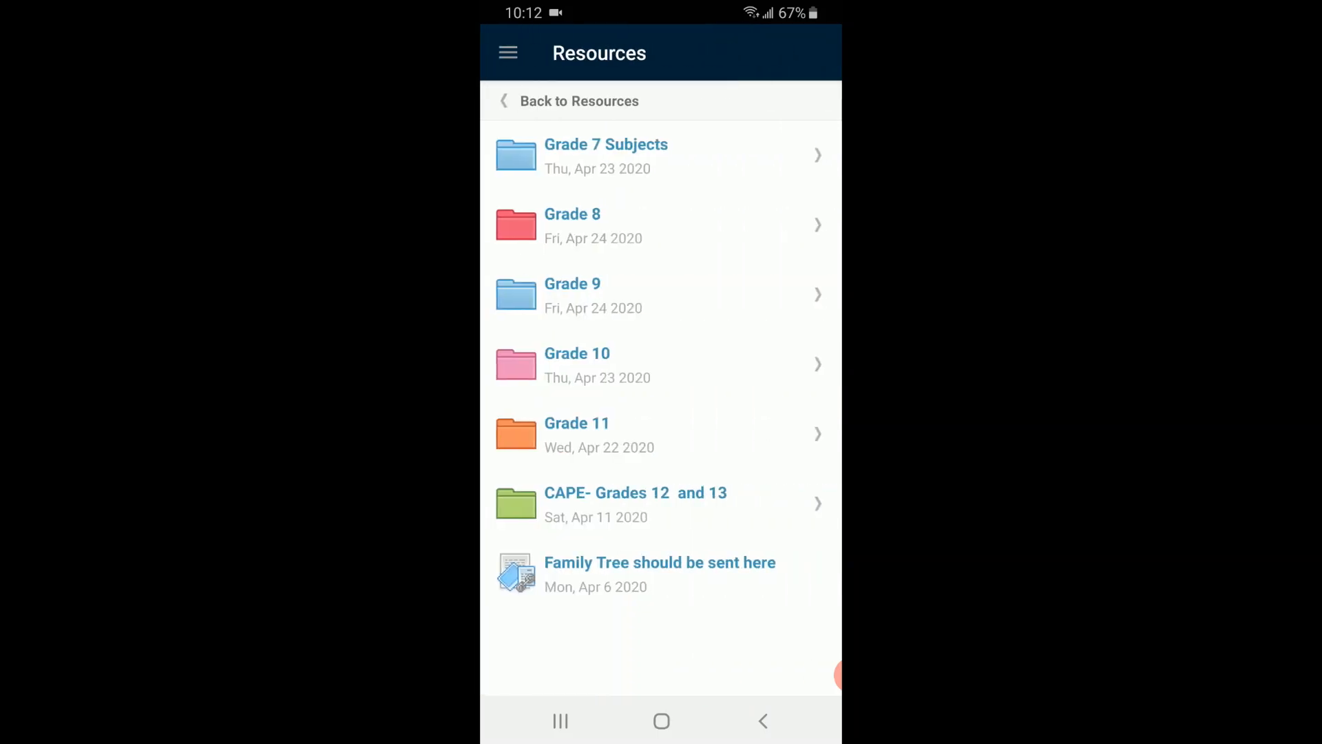
click(508, 52)
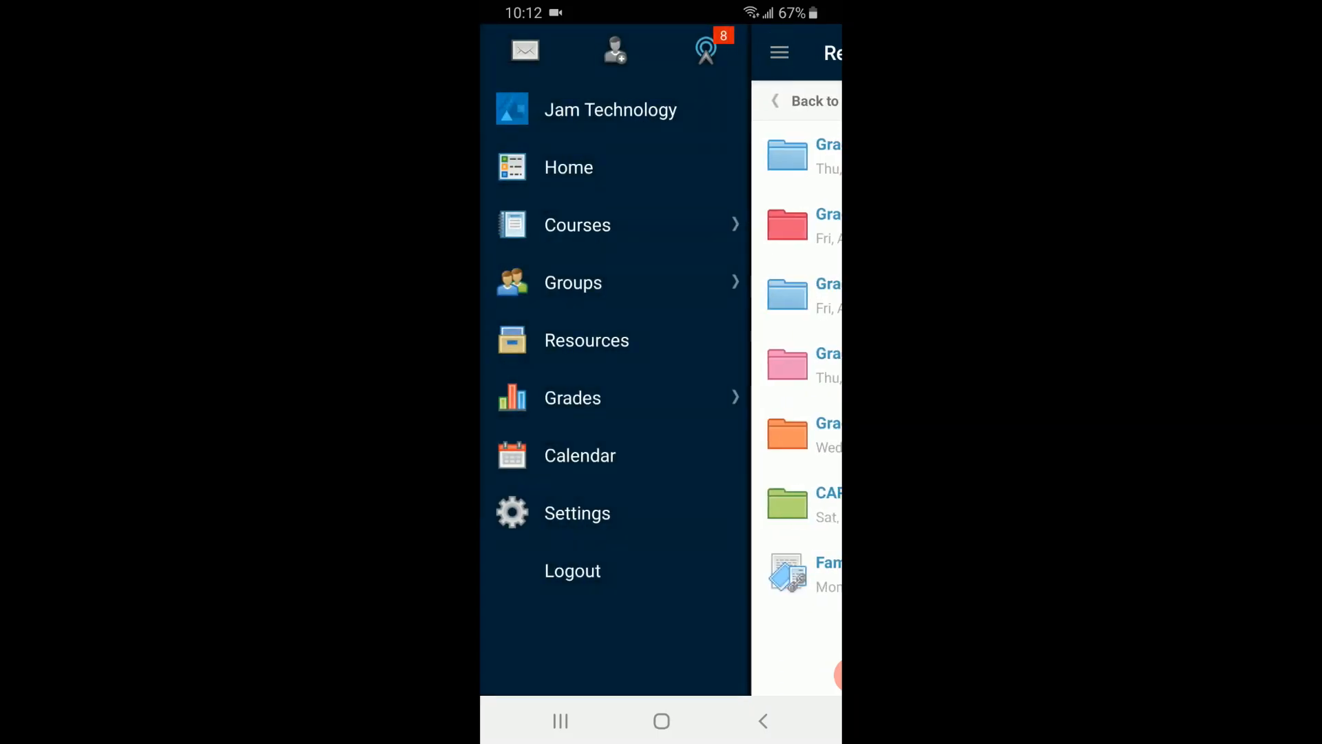
click(587, 340)
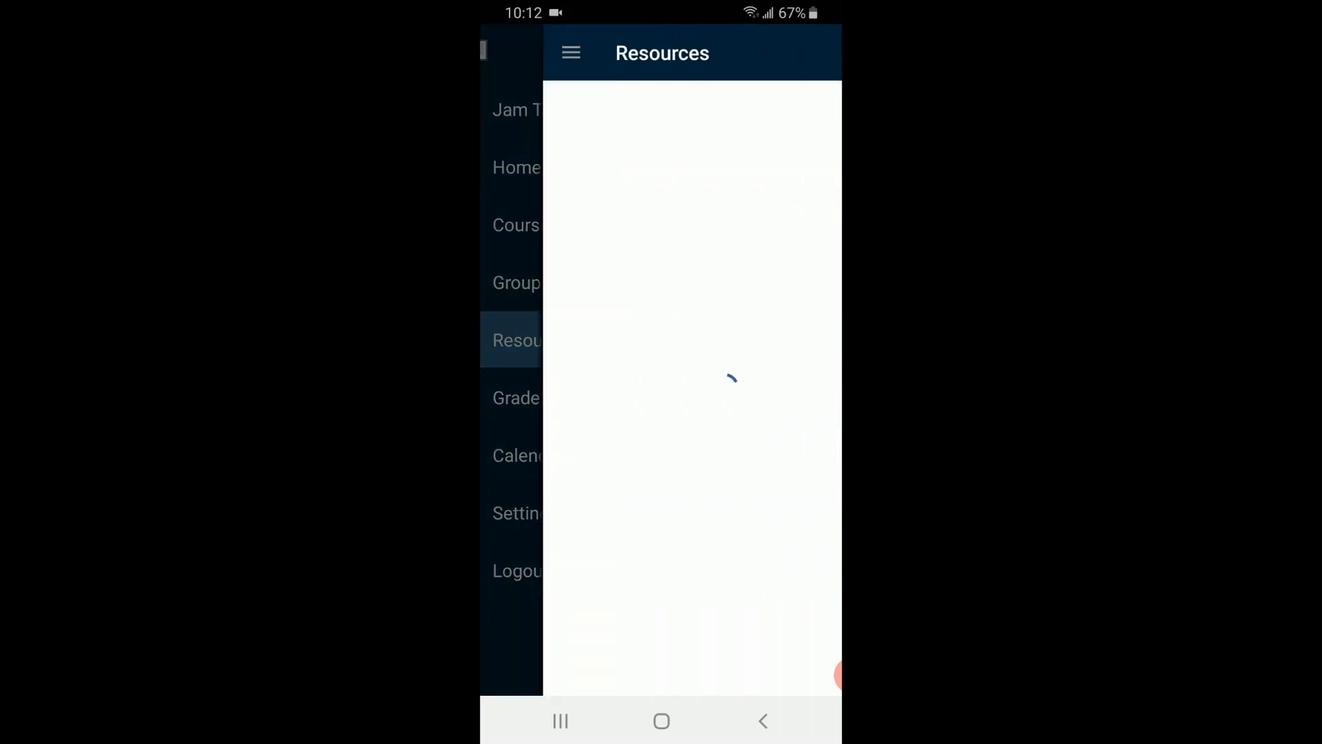